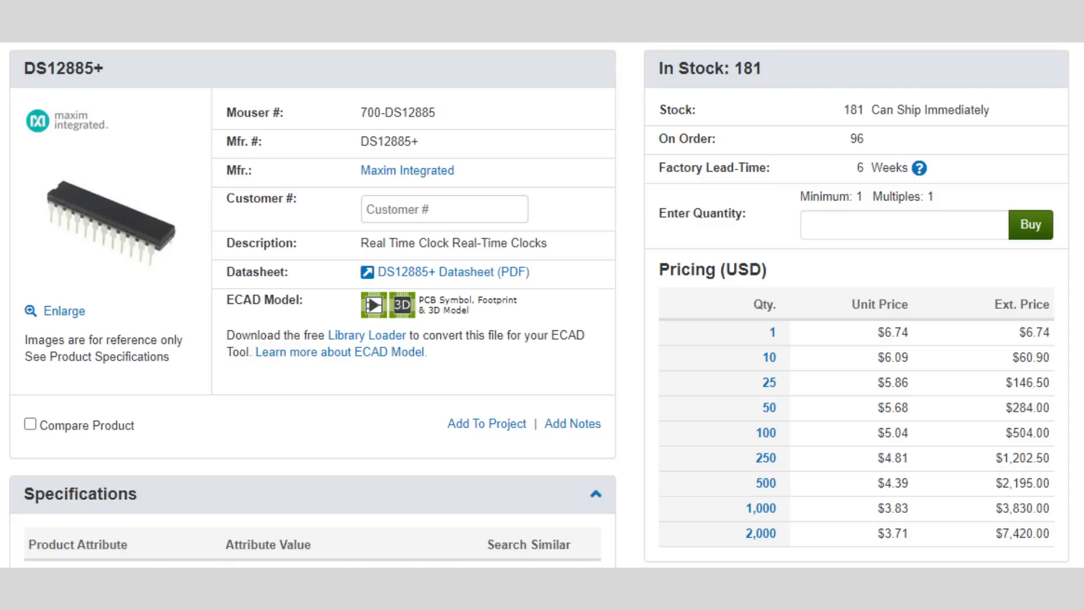
scroll("down", 3)
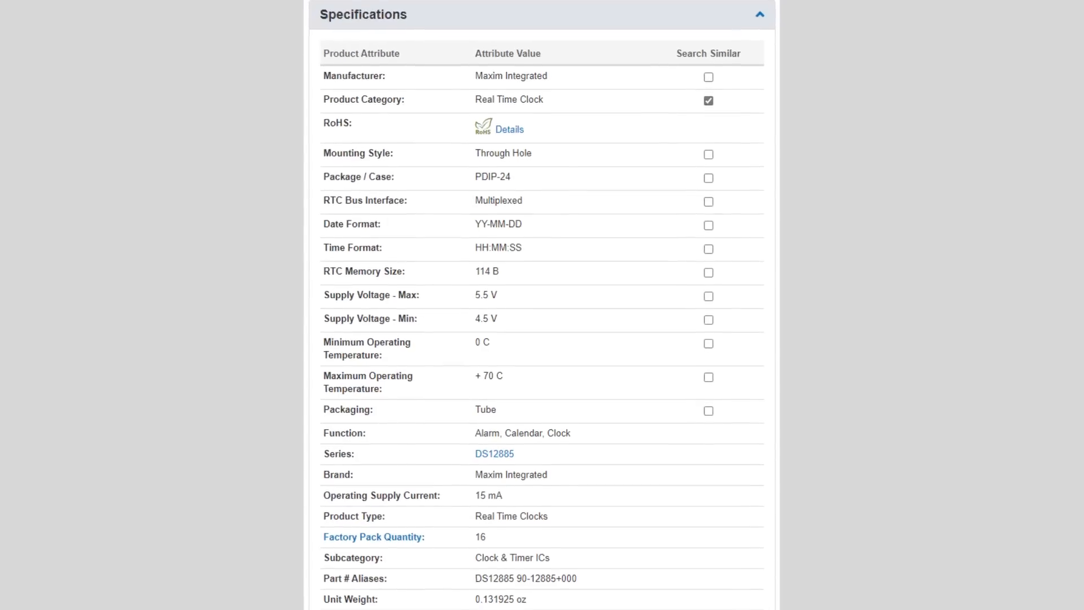
scroll("down", 3)
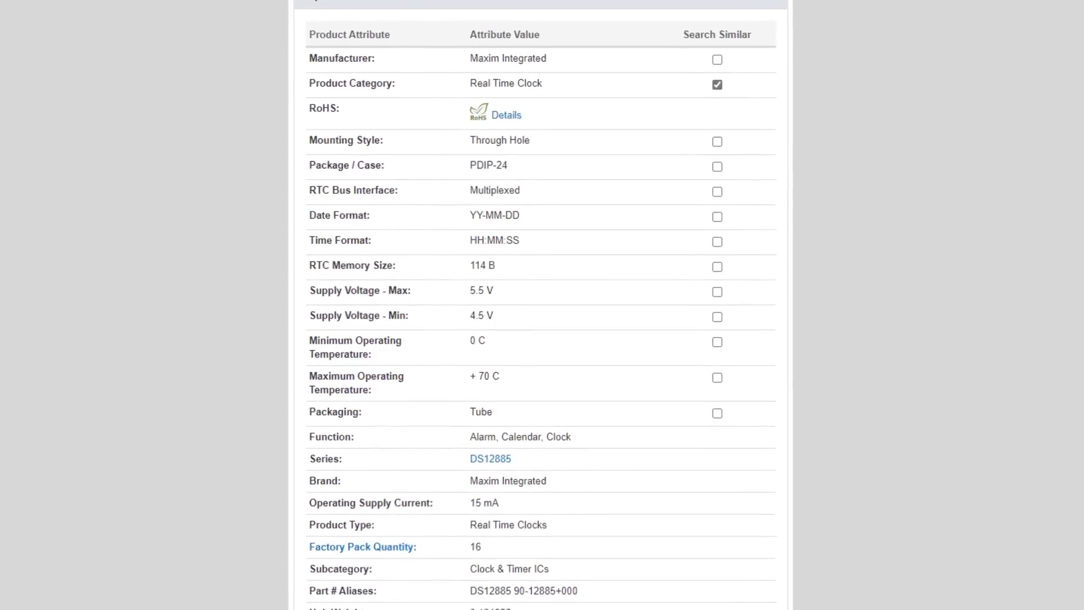
scroll("down", 3)
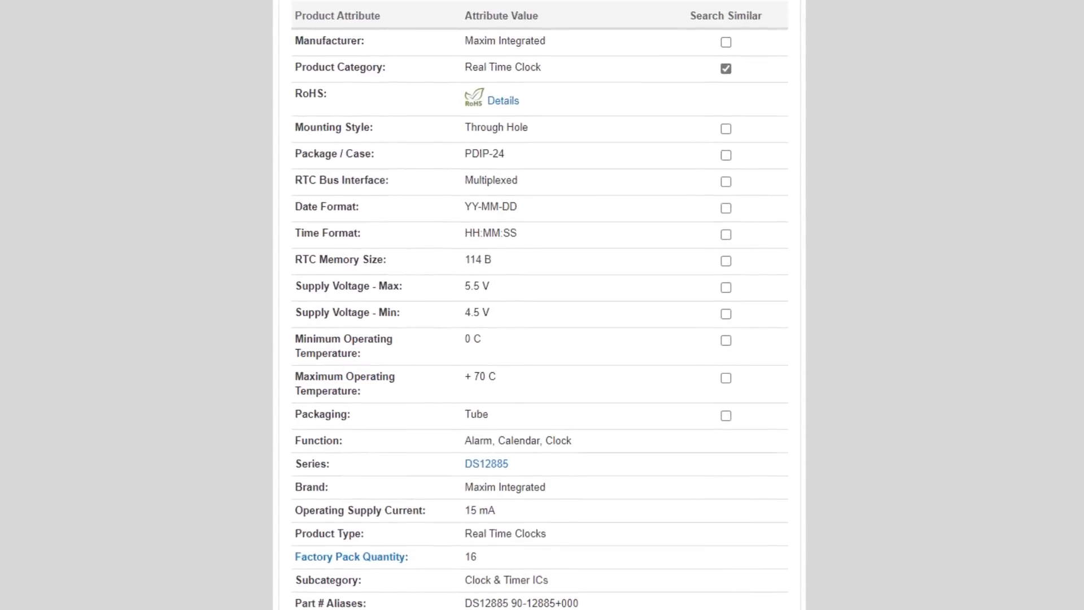
scroll("down", 3)
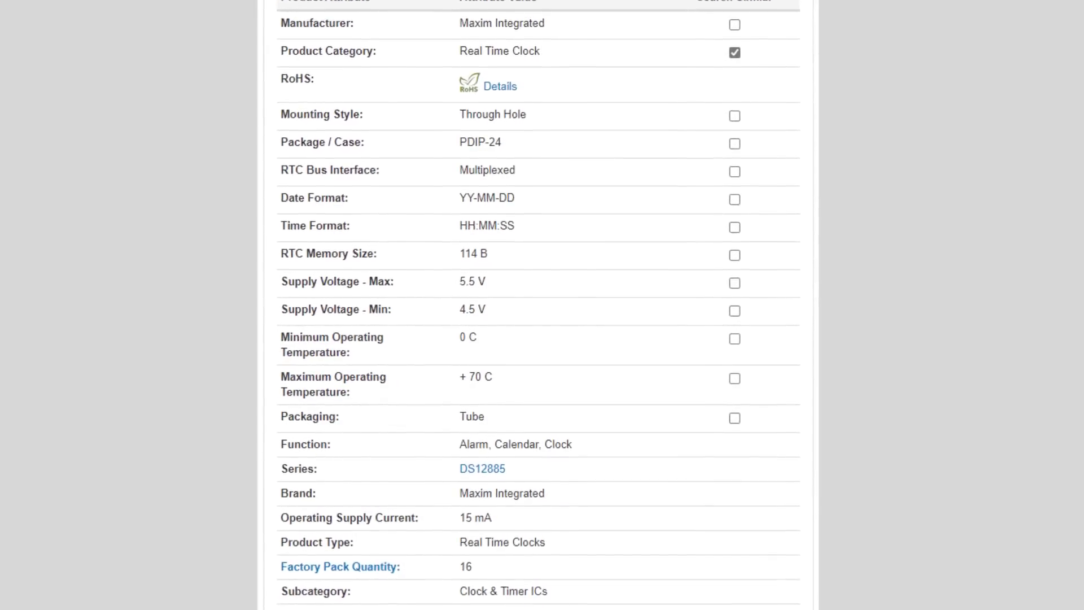